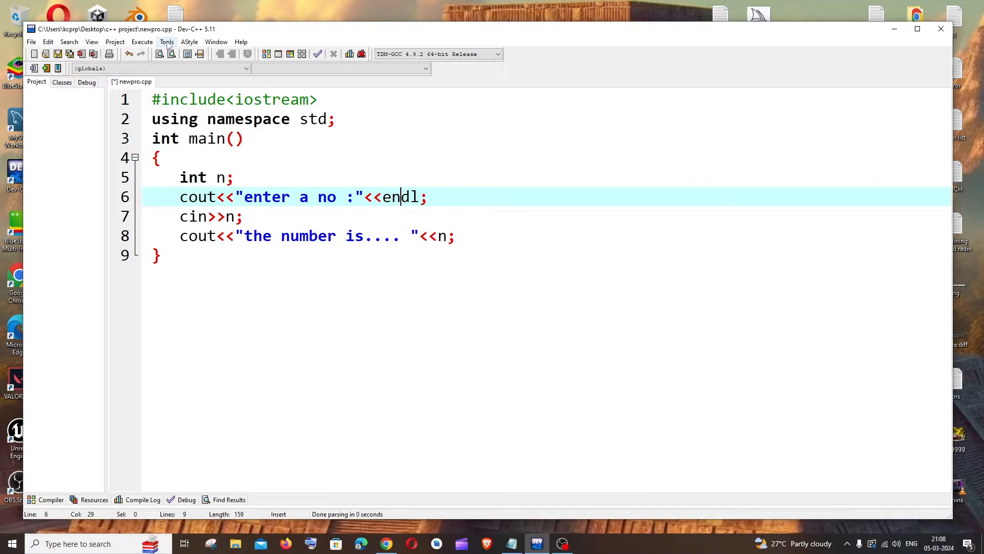
# Open the Editor Options window from the Tools menu
pyautogui.click(167, 42)
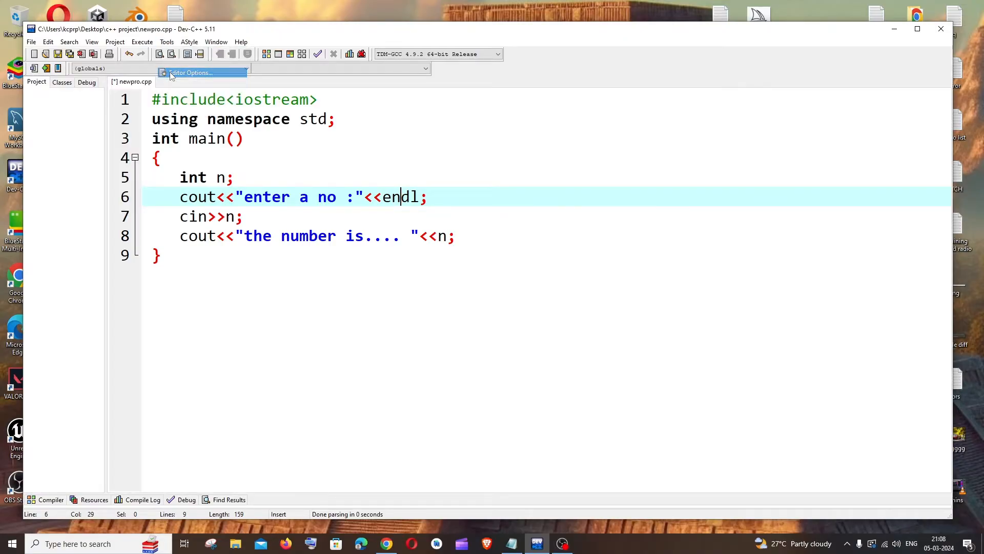
pyautogui.click(162, 73)
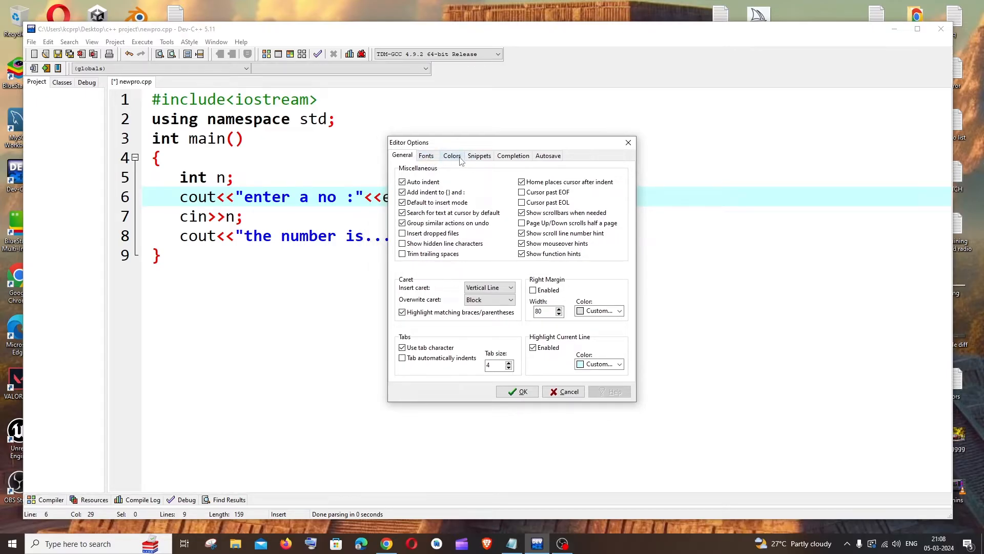
# Preview the Twilight theme from the Colors tab's Select theme list
pyautogui.click(452, 155)
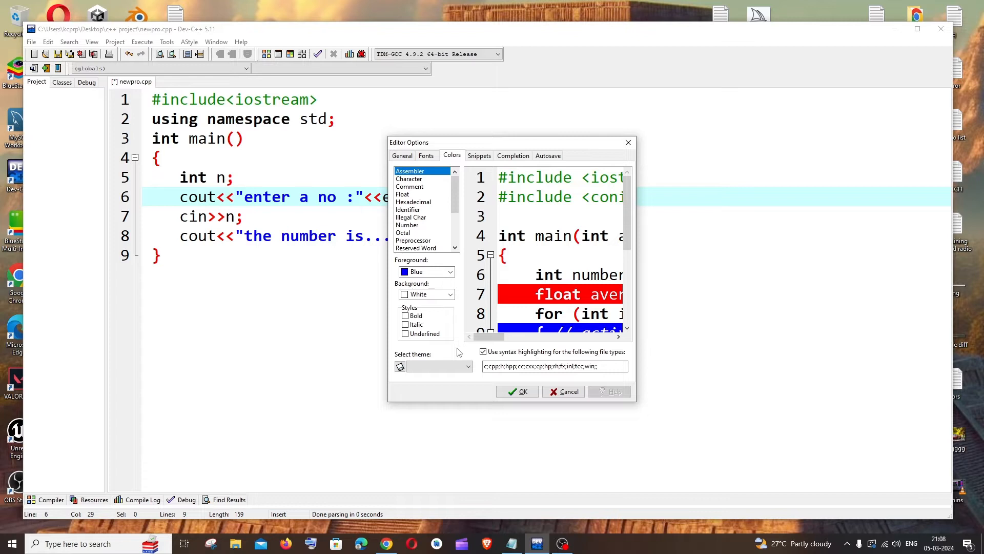
pyautogui.moveTo(447, 366)
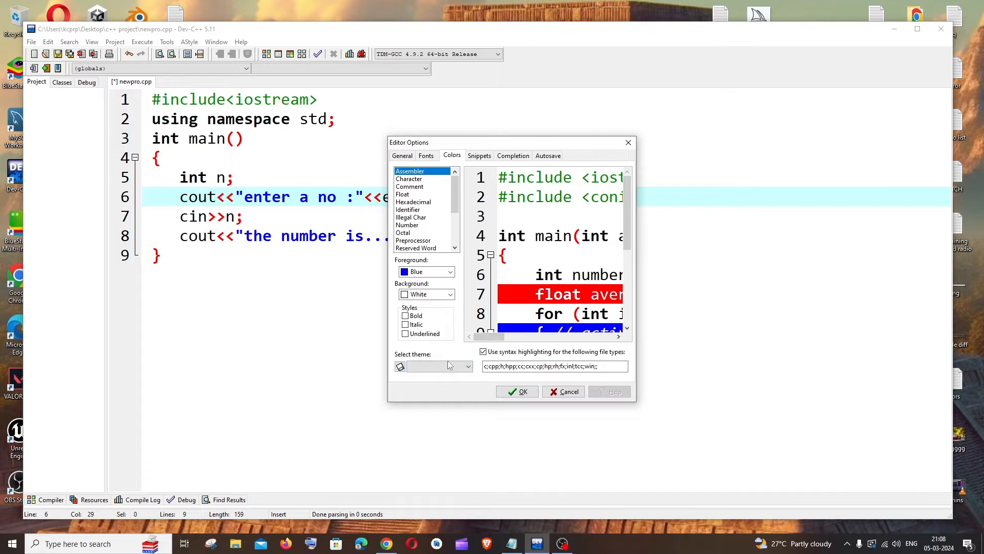
pyautogui.click(468, 366)
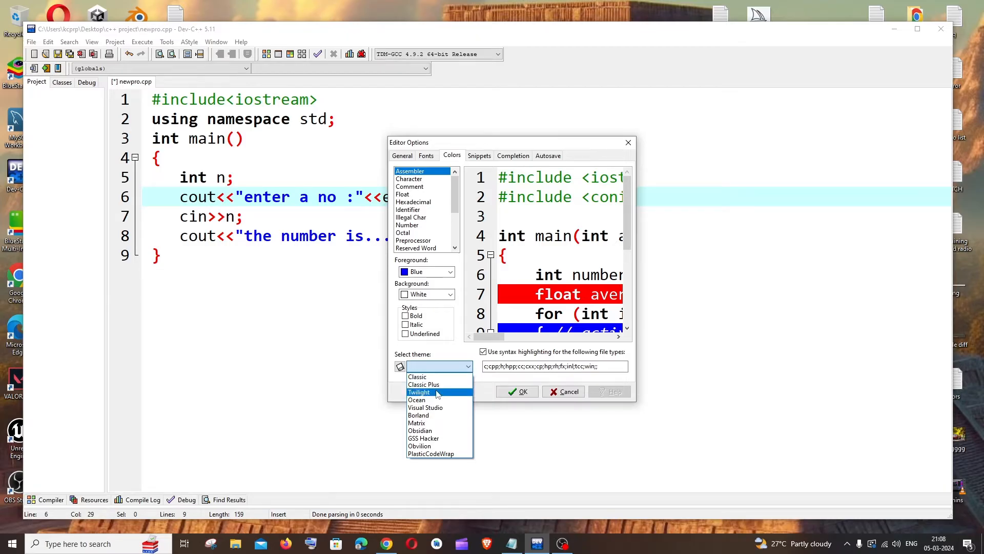
pyautogui.click(419, 392)
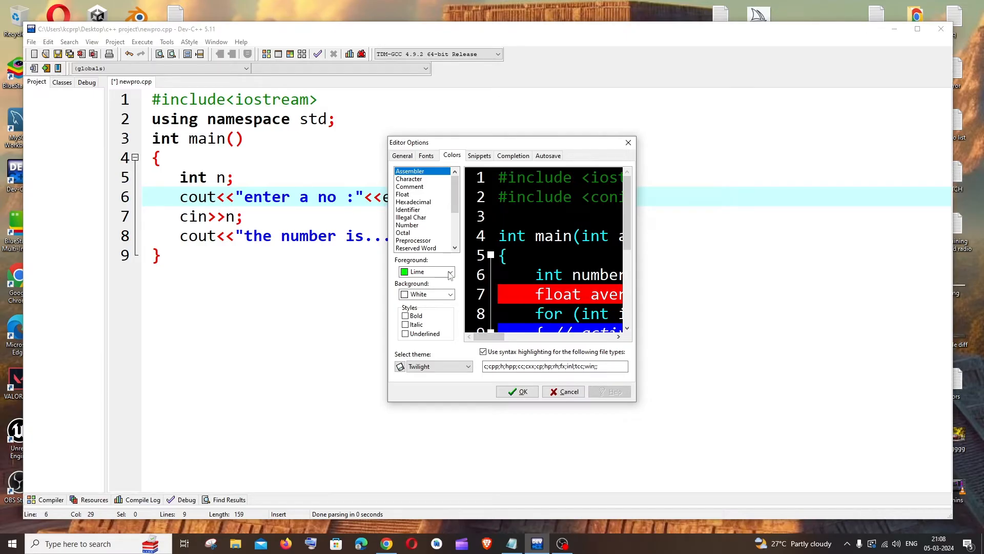
pyautogui.moveTo(433, 287)
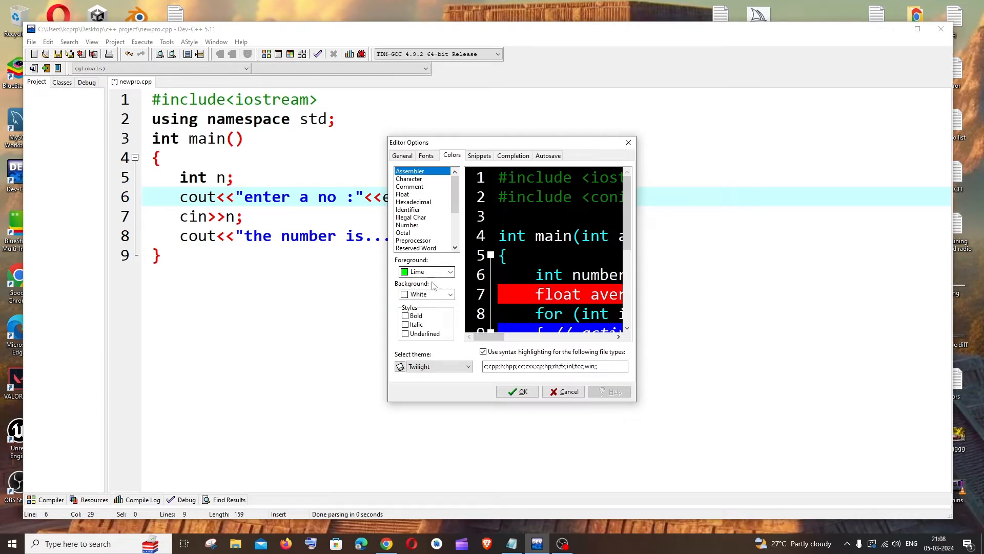
# Return to the Colors settings and preview the Matrix theme and other themes
pyautogui.click(403, 155)
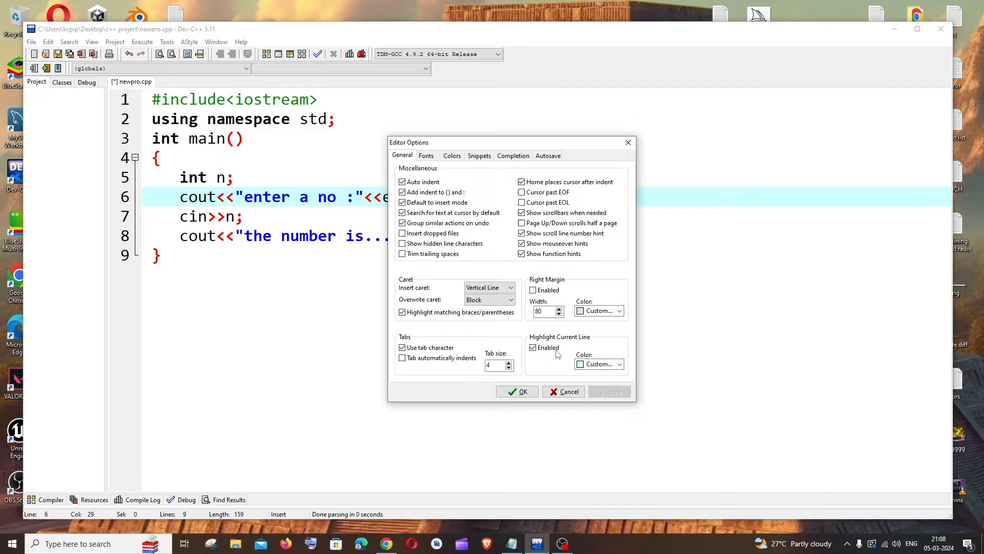
pyautogui.click(452, 155)
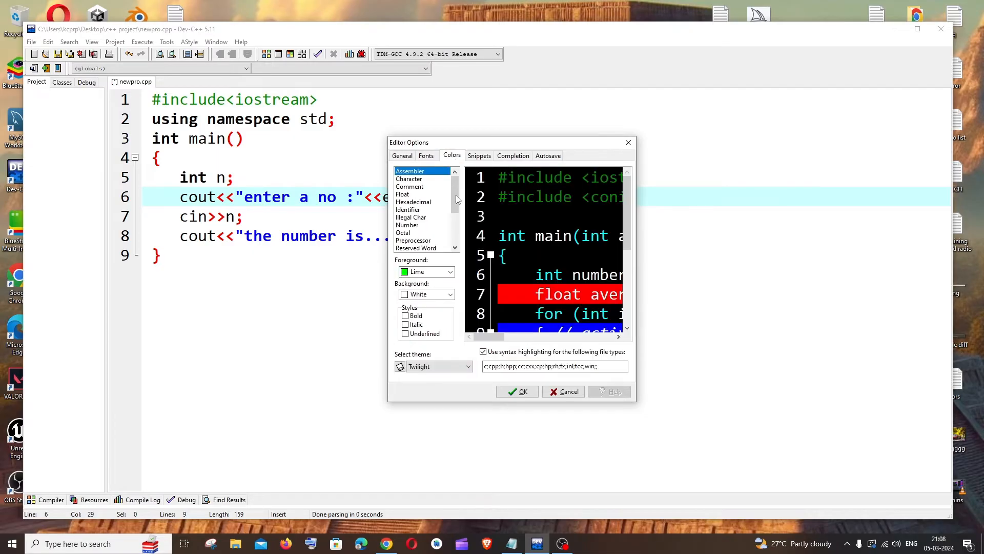
pyautogui.click(468, 366)
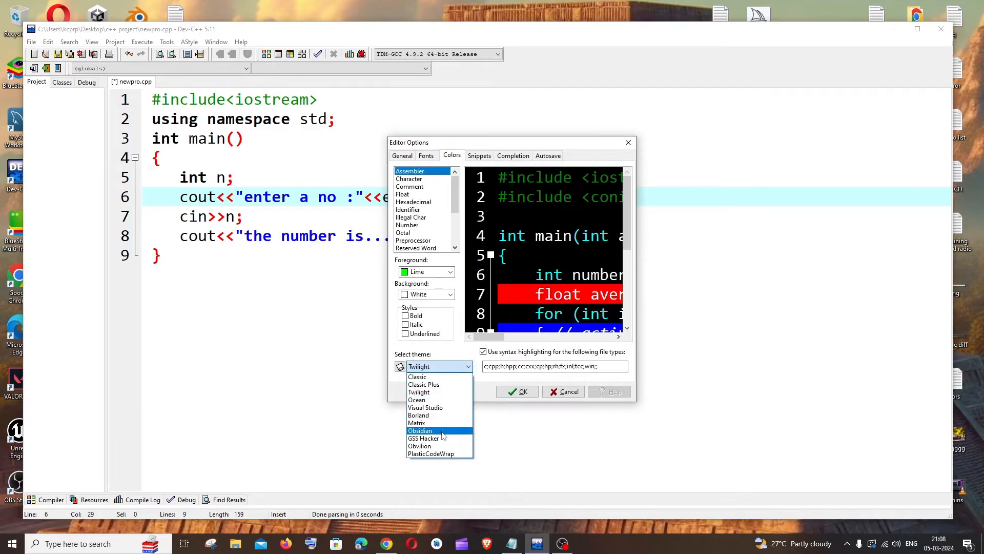
pyautogui.click(416, 422)
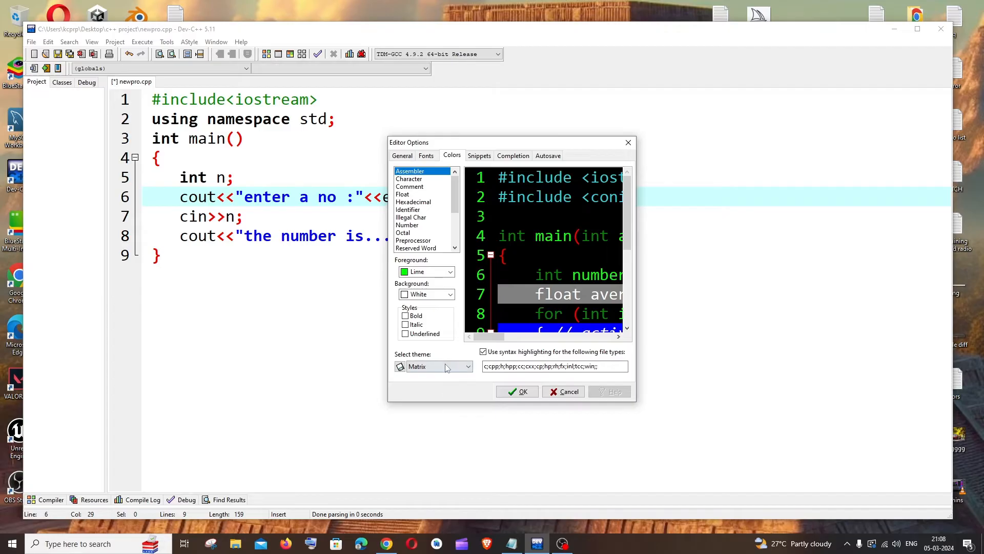
pyautogui.click(438, 366)
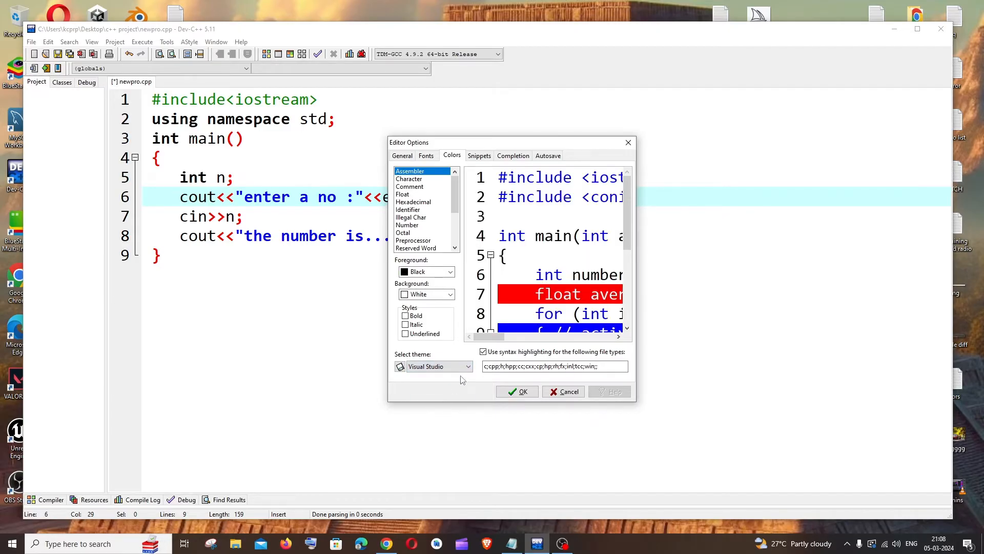
pyautogui.click(439, 366)
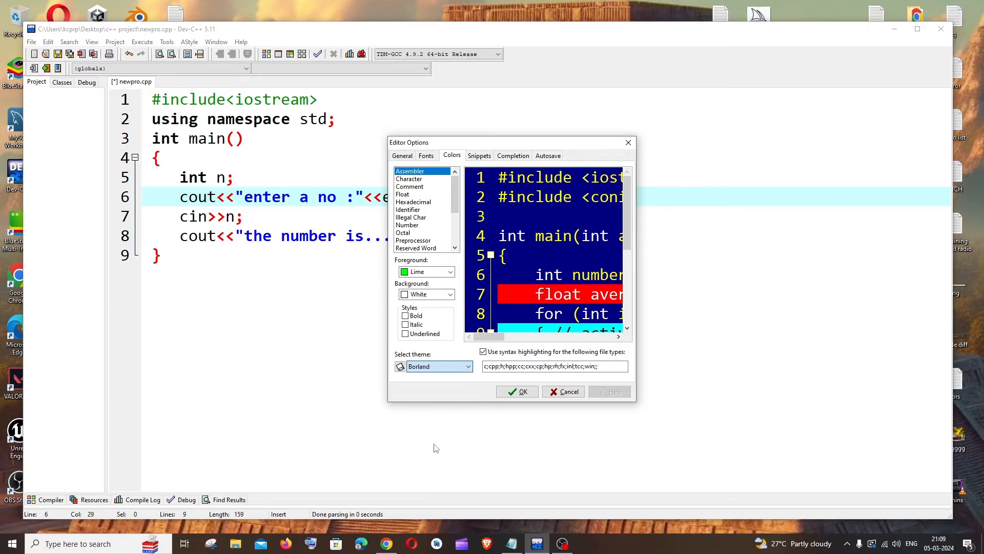
# Preview GSS Hacker, Classic Plus and Ocean, then apply the Twilight theme
pyautogui.click(450, 366)
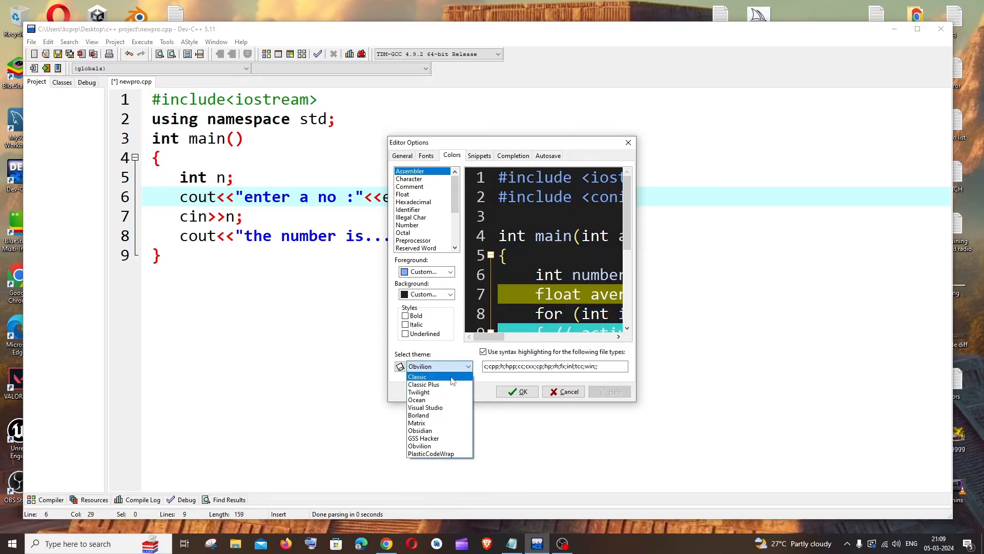
pyautogui.click(423, 437)
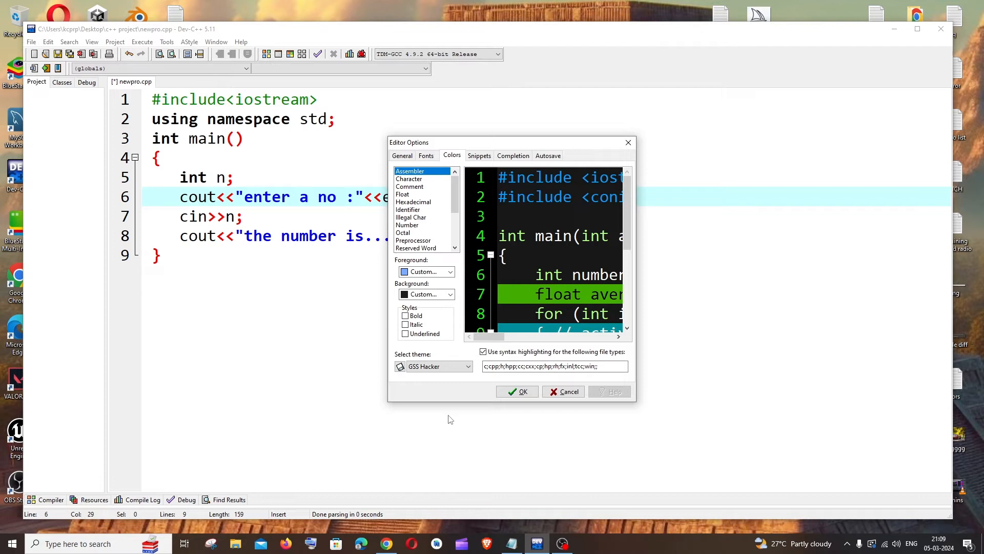
pyautogui.click(467, 366)
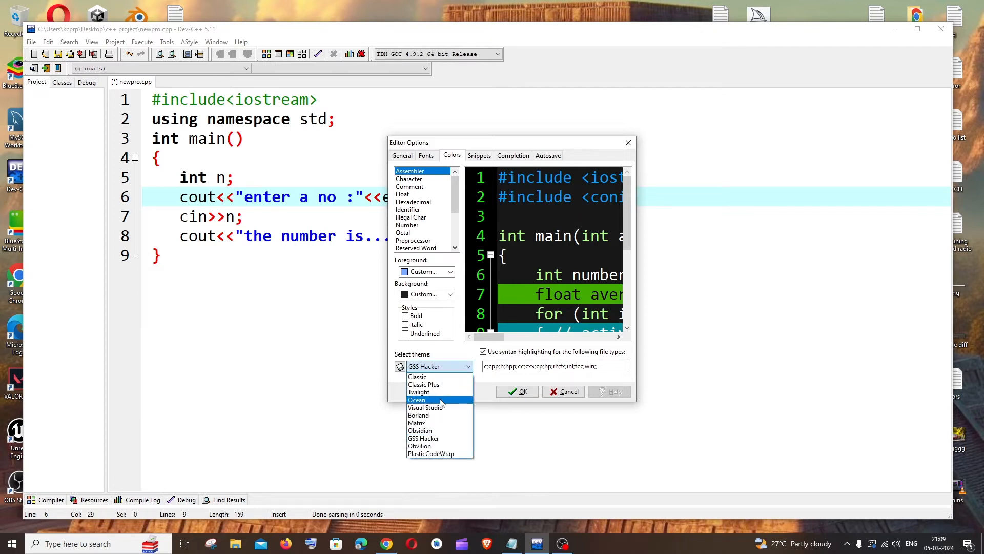
pyautogui.click(423, 384)
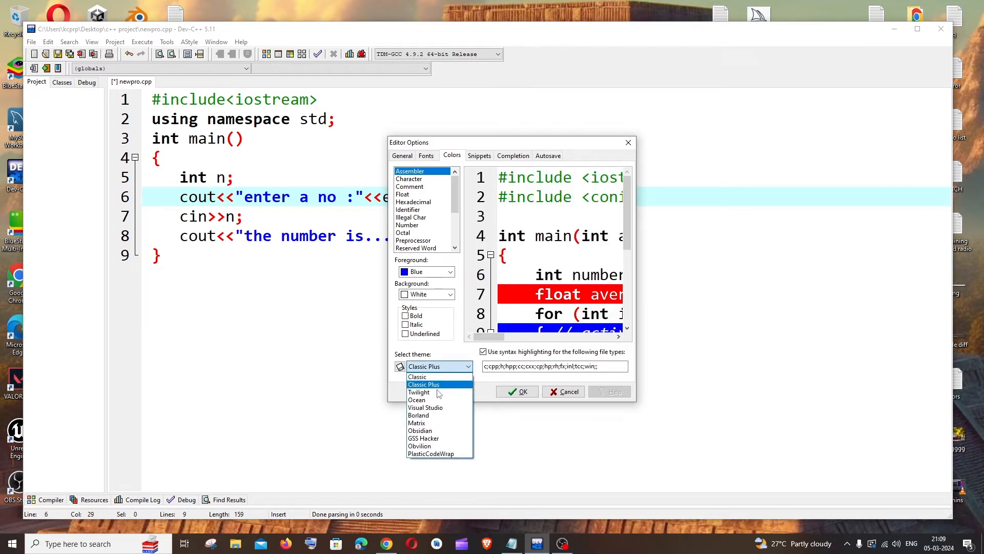
pyautogui.click(417, 400)
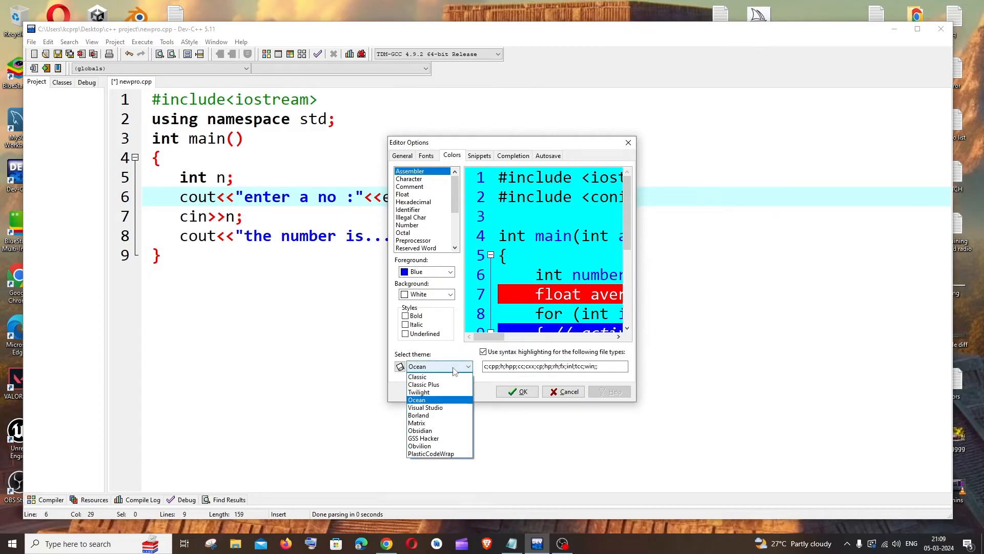
pyautogui.click(418, 392)
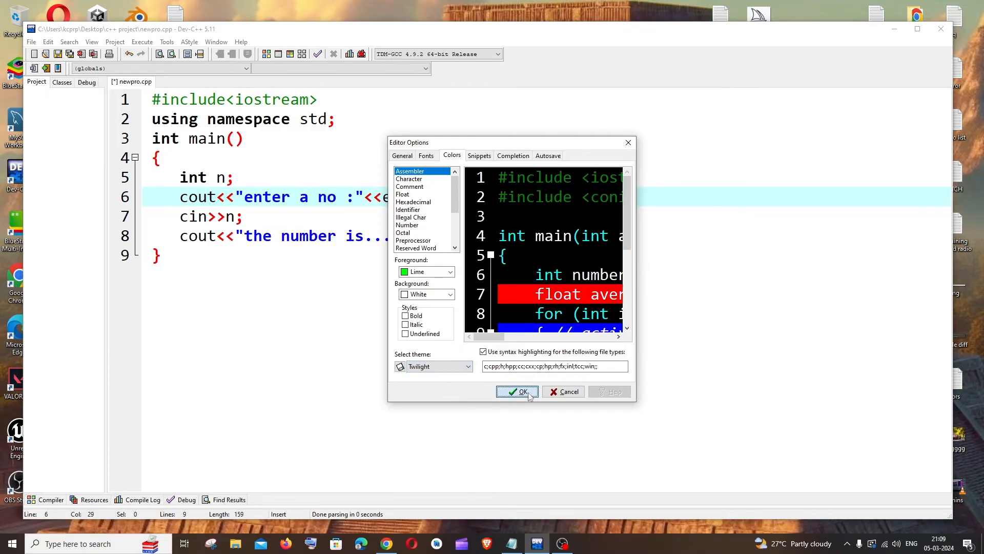
pyautogui.click(517, 391)
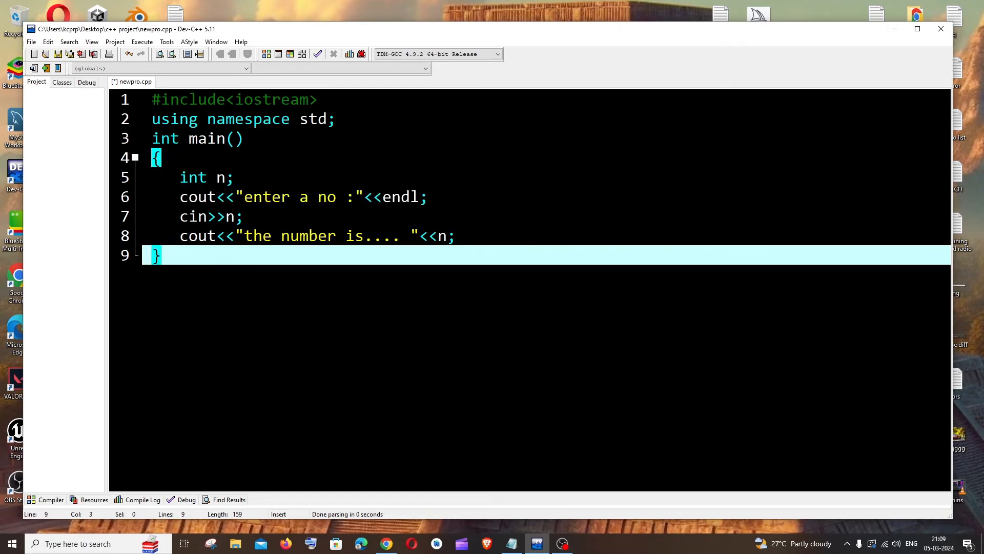